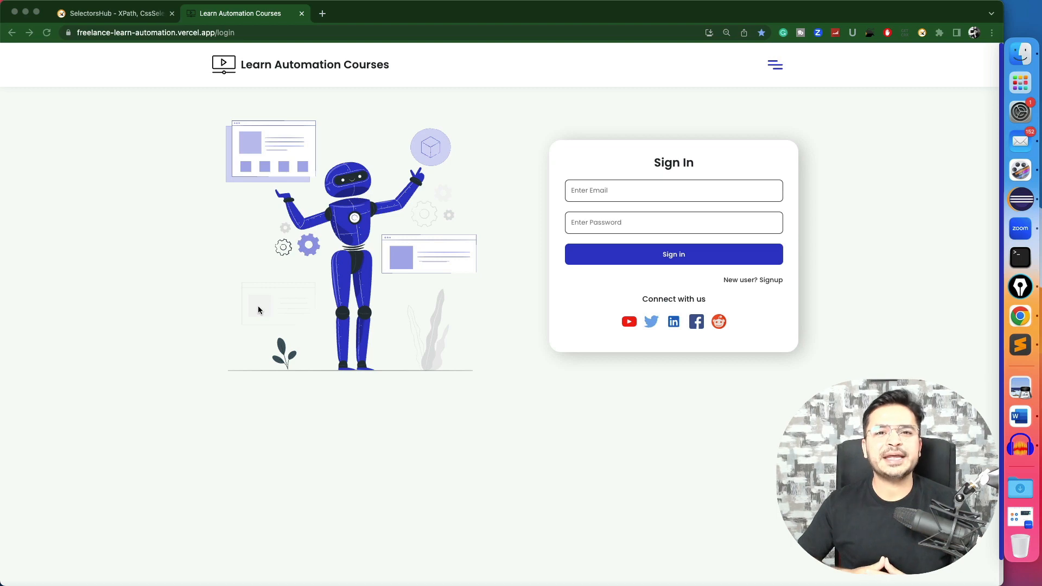
pyautogui.moveTo(270, 226)
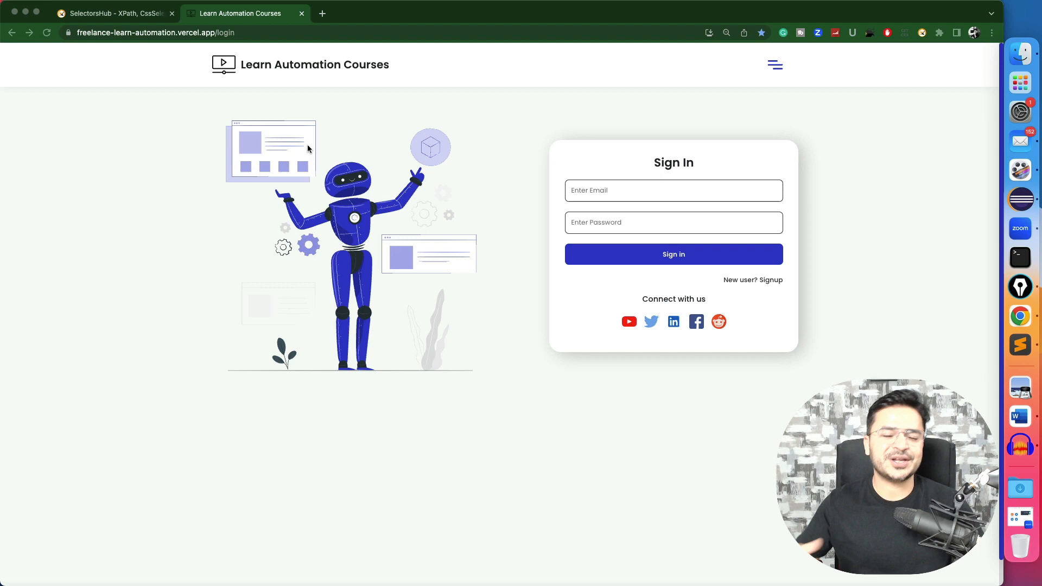
pyautogui.moveTo(421, 124)
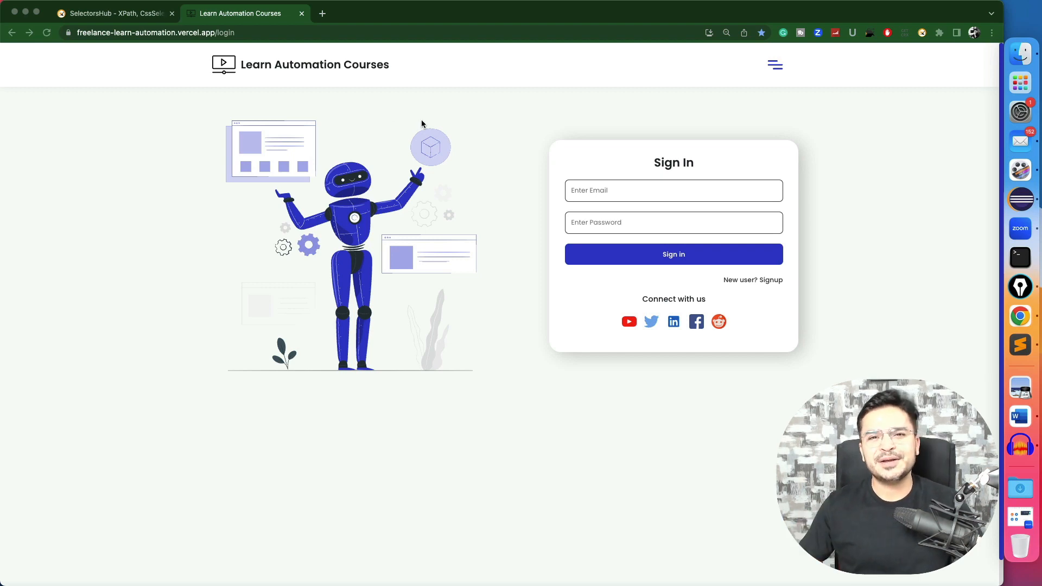
pyautogui.moveTo(320, 90)
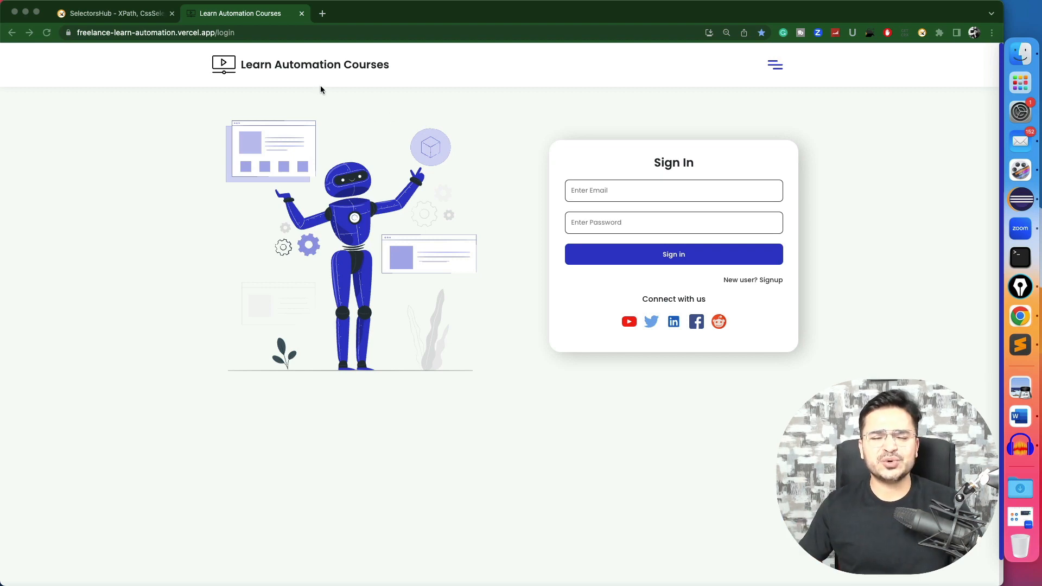
pyautogui.moveTo(133, 49)
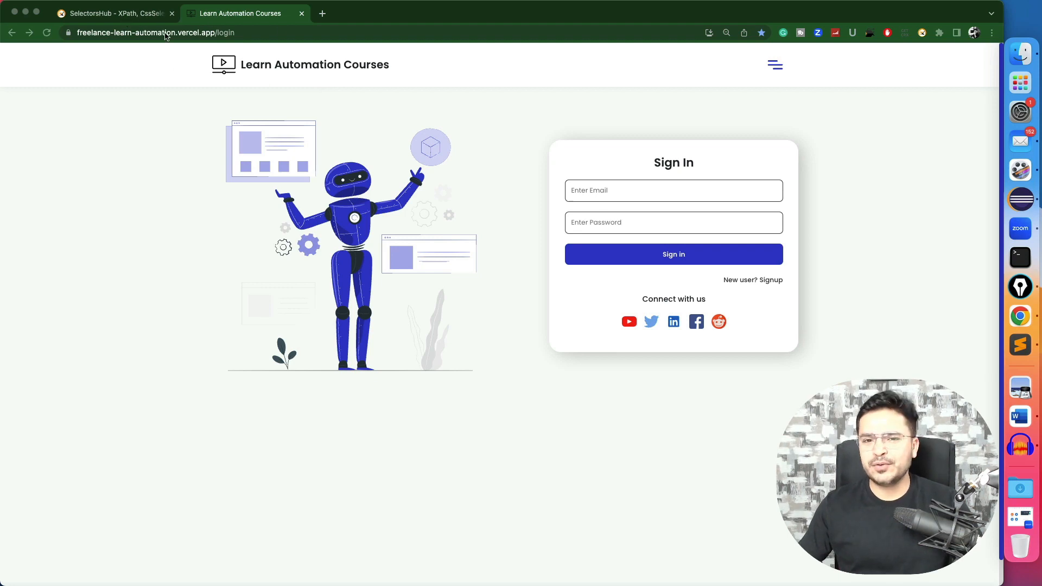
pyautogui.moveTo(717, 94)
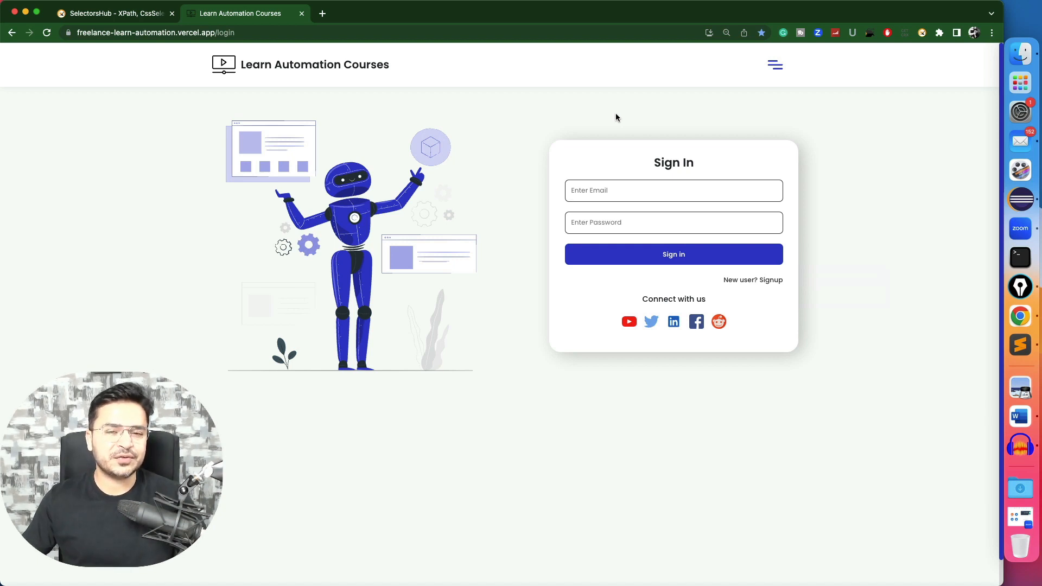
pyautogui.moveTo(605, 205)
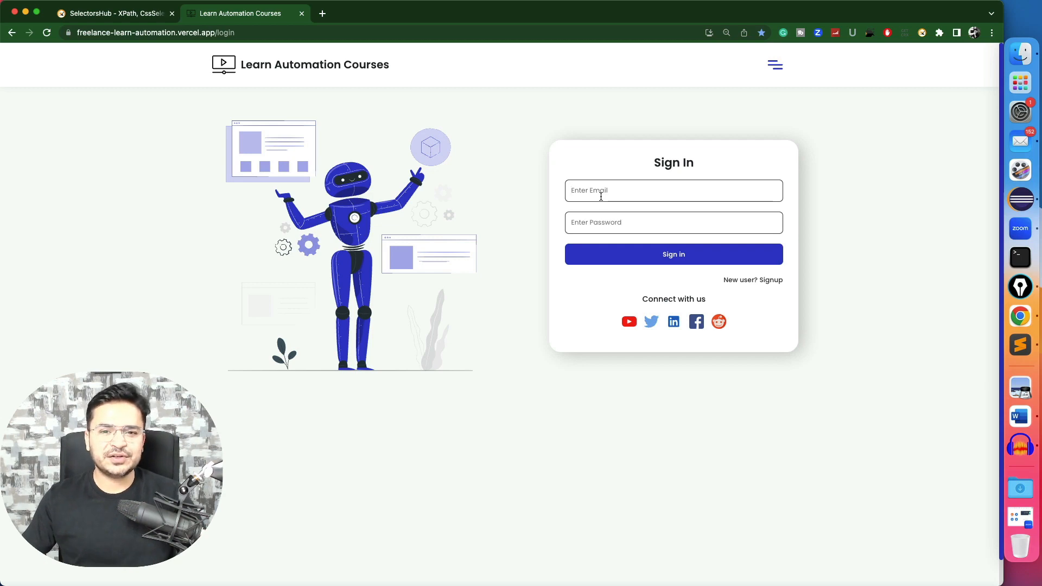
# Inspect the Enter Email field so its input element is highlighted in the Elements panel.
pyautogui.rightClick(600, 191)
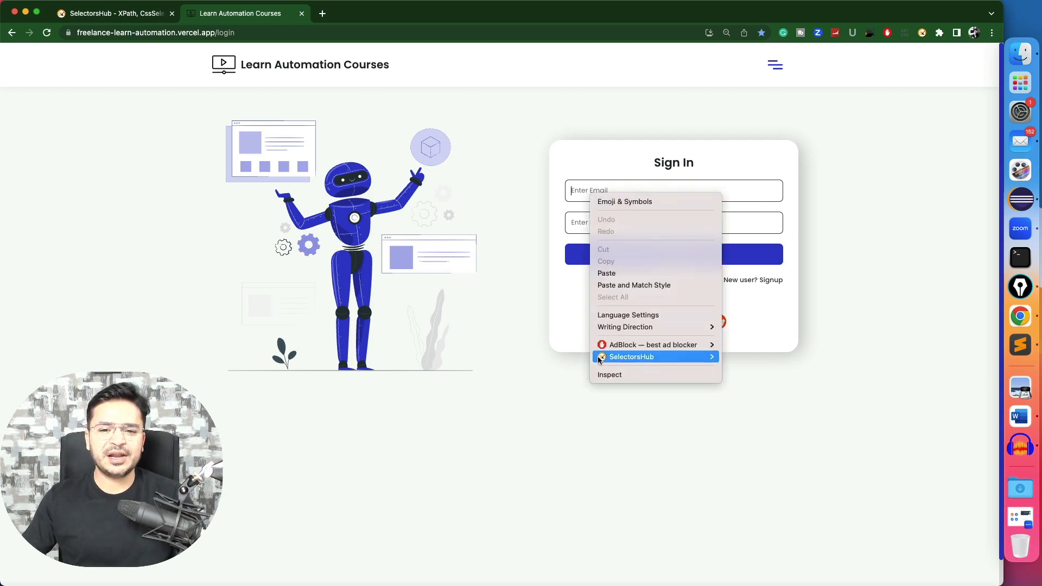
pyautogui.moveTo(609, 374)
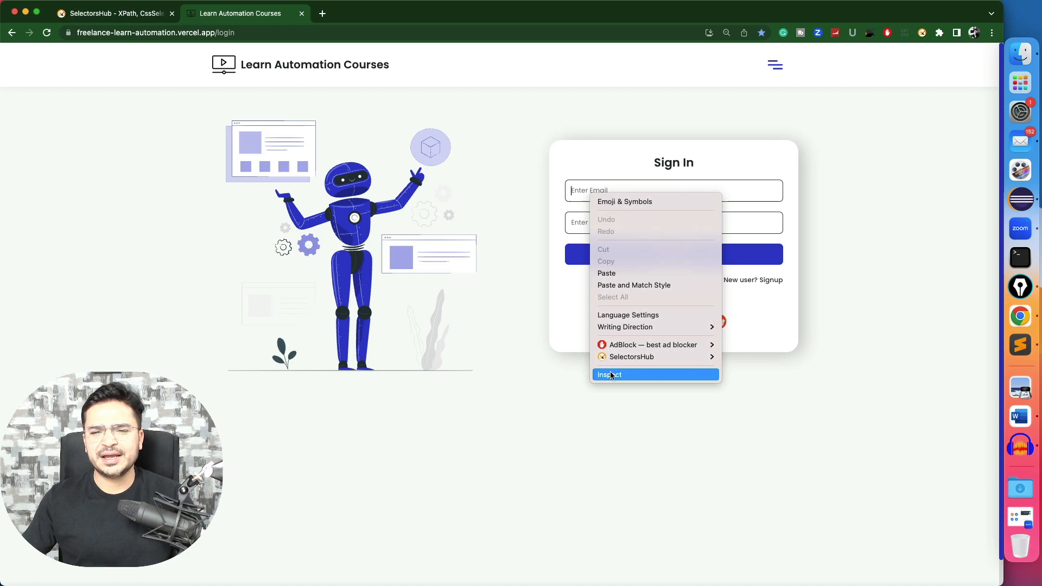
pyautogui.click(608, 374)
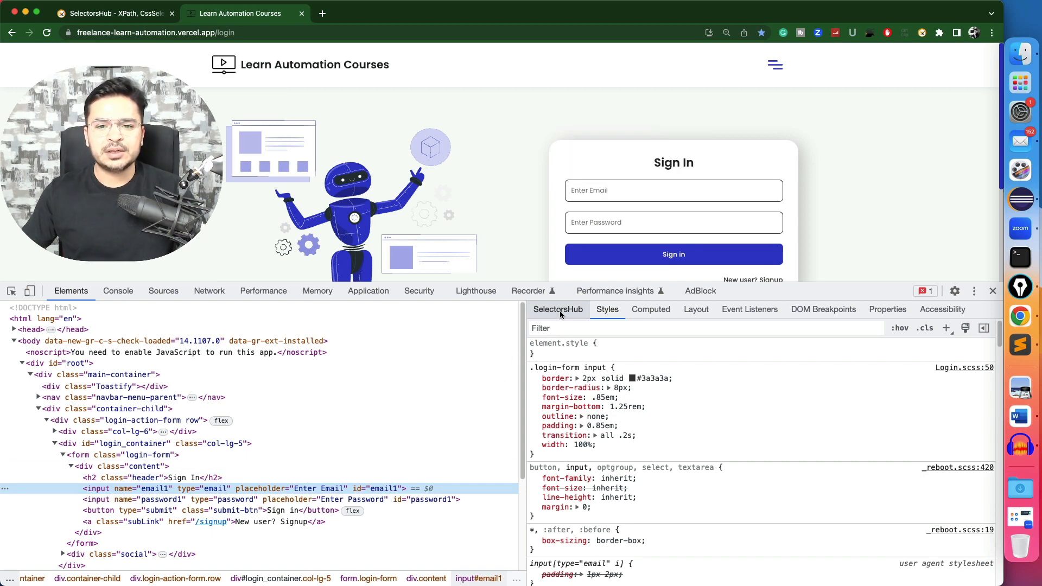
pyautogui.click(557, 309)
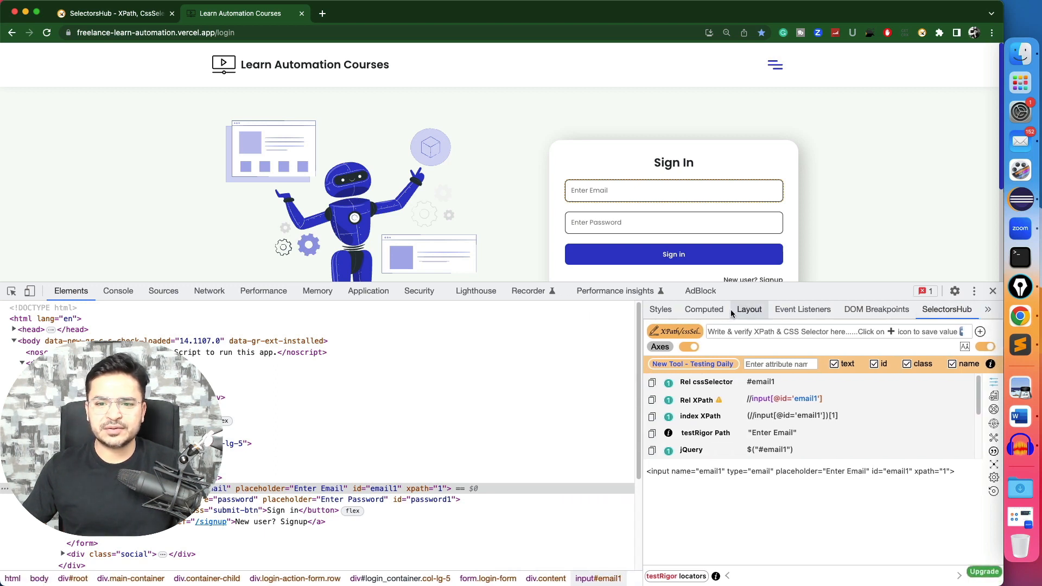
pyautogui.click(987, 309)
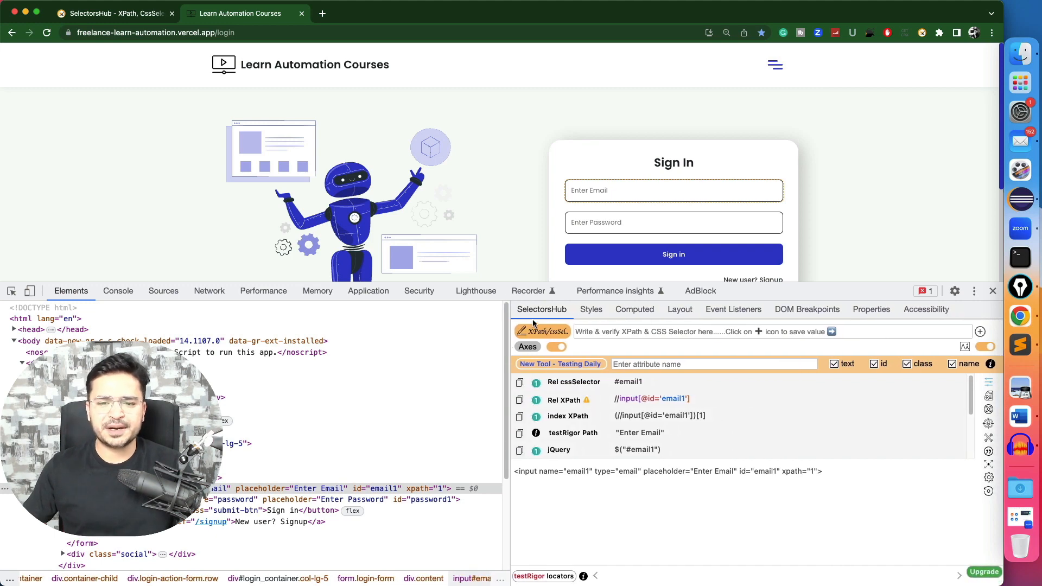
pyautogui.moveTo(560, 364)
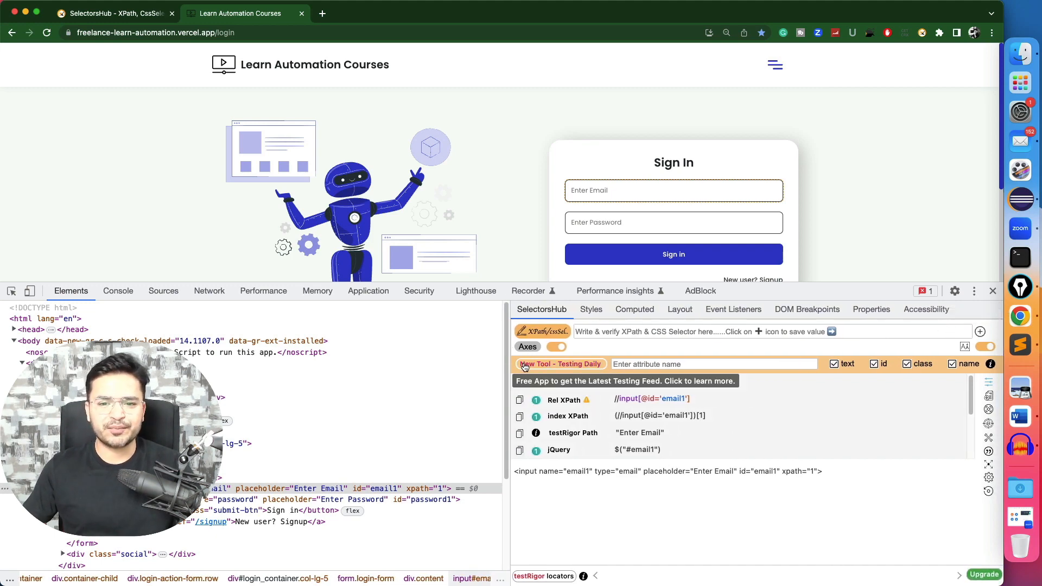
pyautogui.moveTo(672, 191)
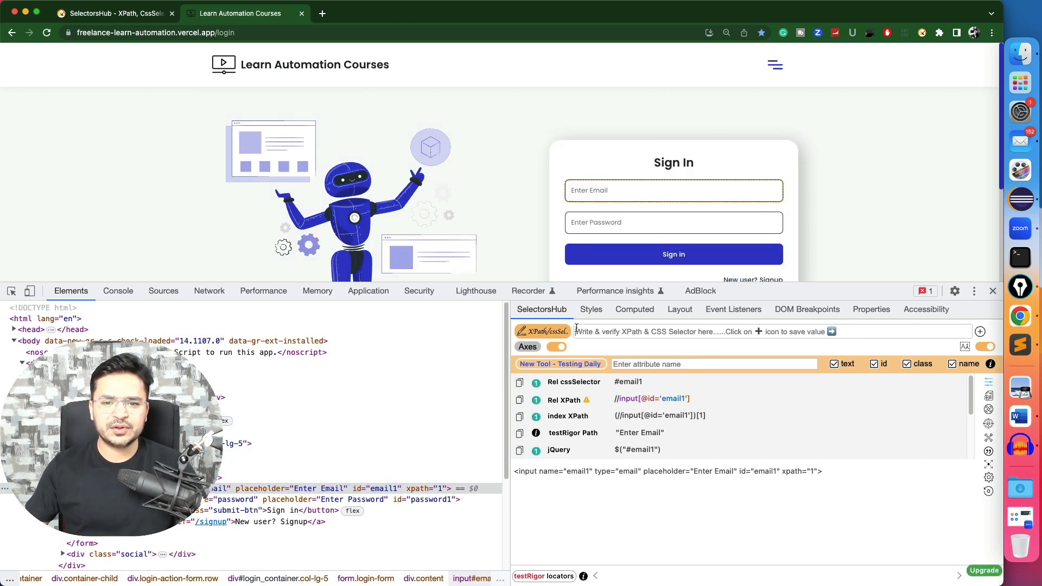
# Enter a malformed XPath for the email input, flagged invalid for a missing single quote.
pyautogui.write('//input')
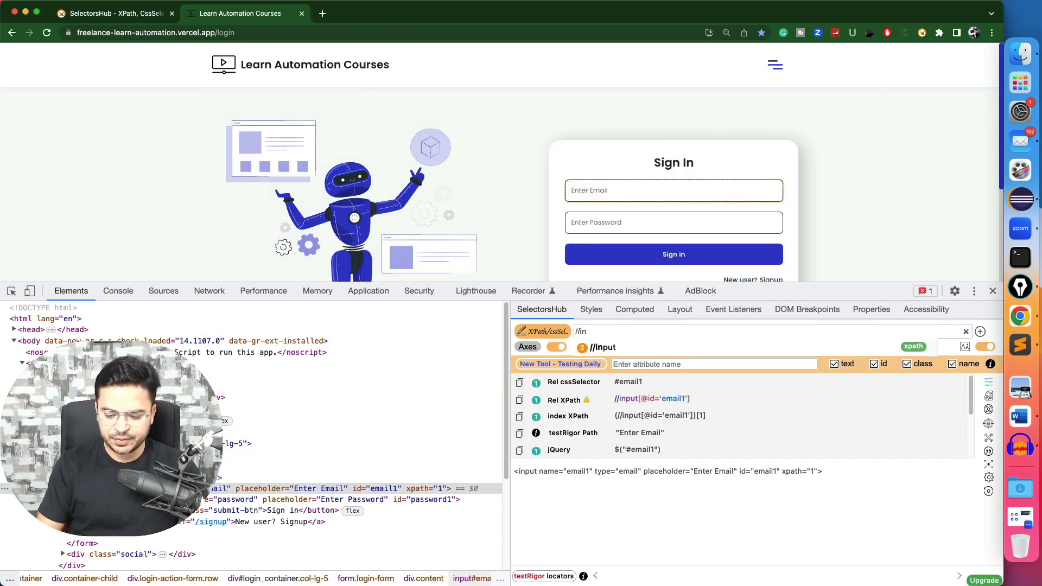
pyautogui.write('//input')
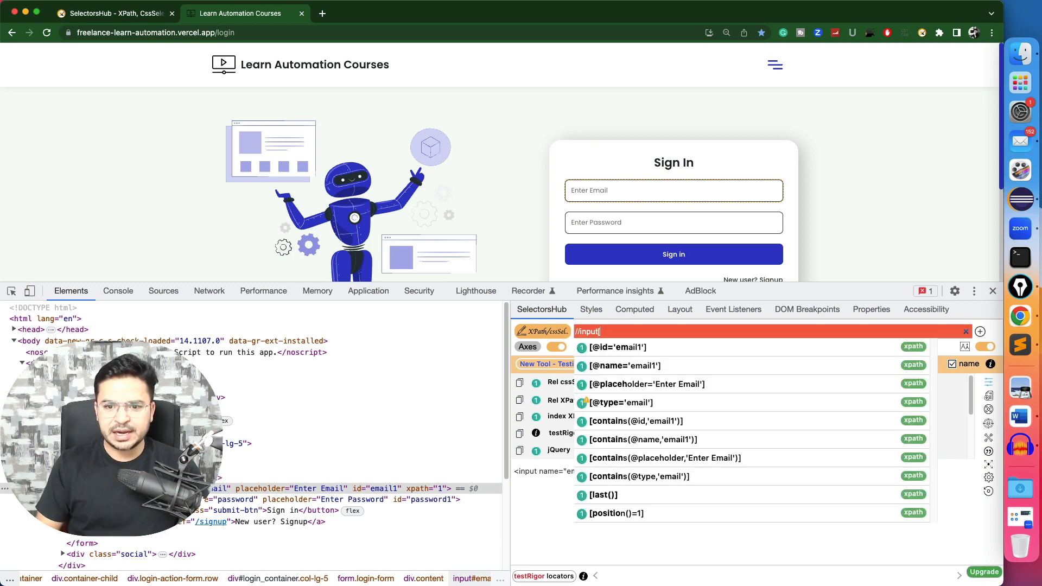
pyautogui.write('[@id=\'email1"')
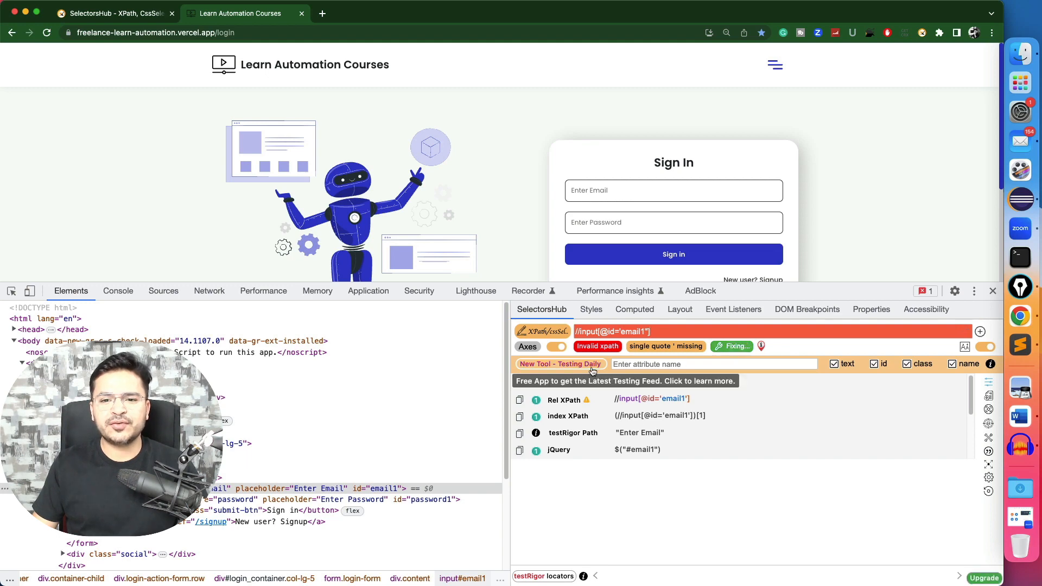
pyautogui.click(638, 333)
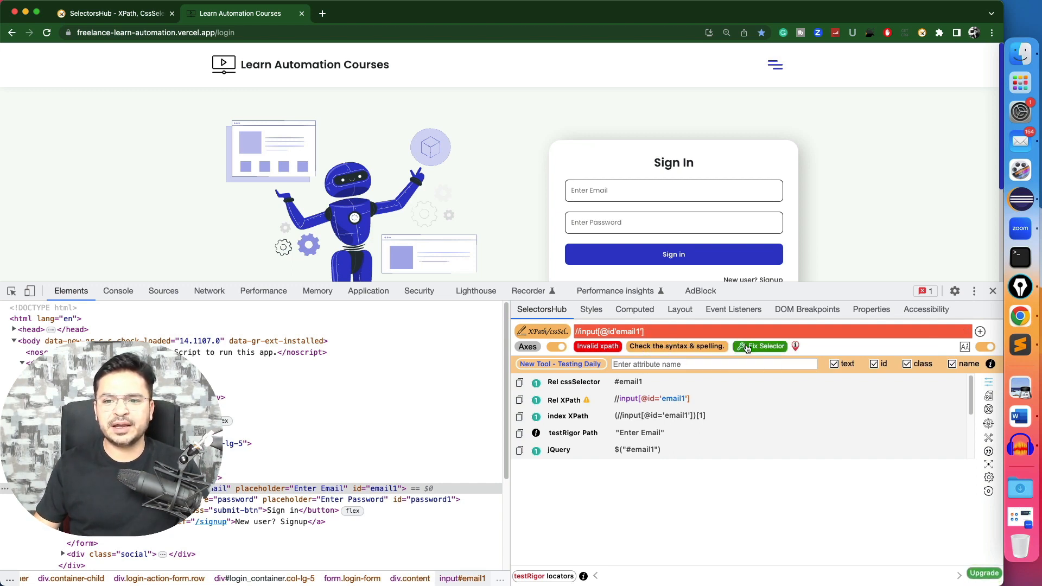
pyautogui.click(760, 346)
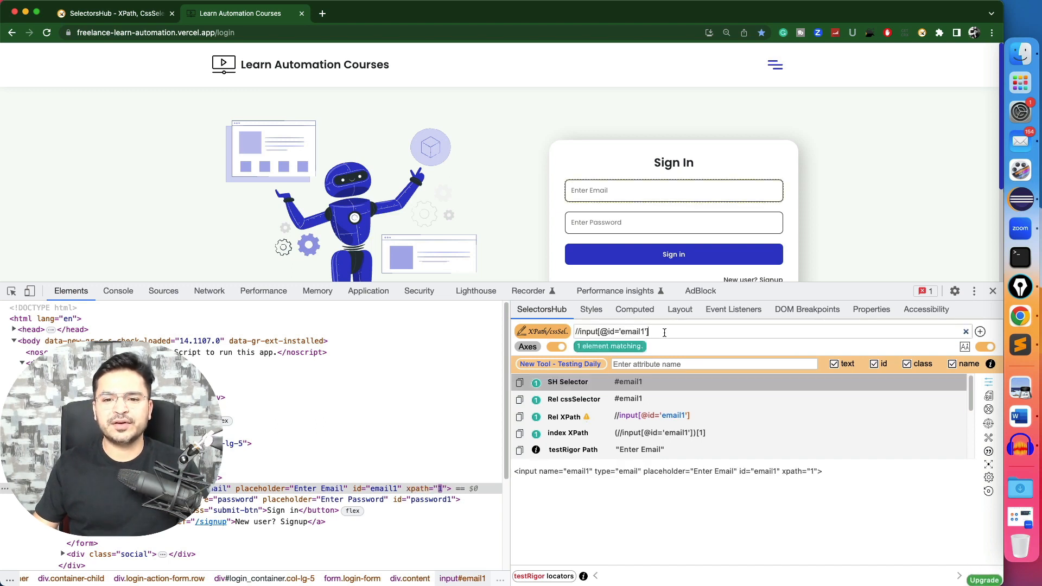